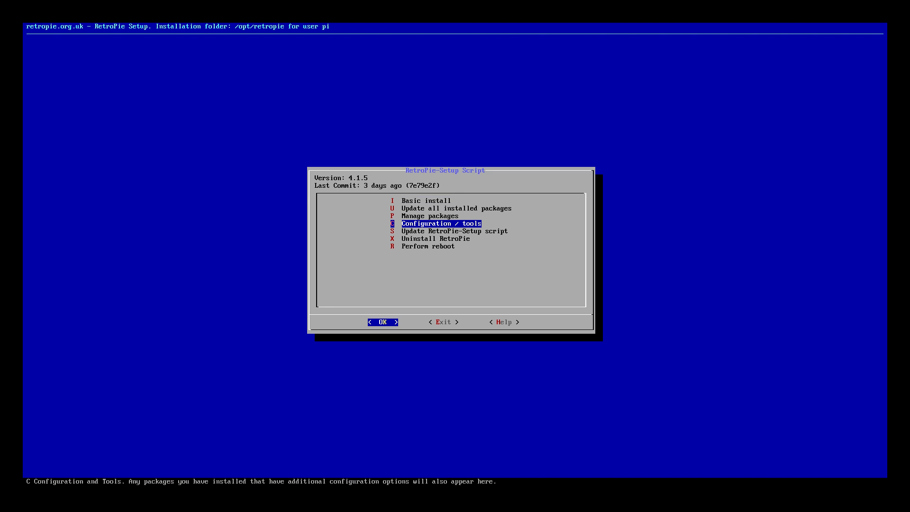
# Step: Update the RetroPie-Setup script to its latest version and dismiss the completion messages
pyautogui.press('Up')
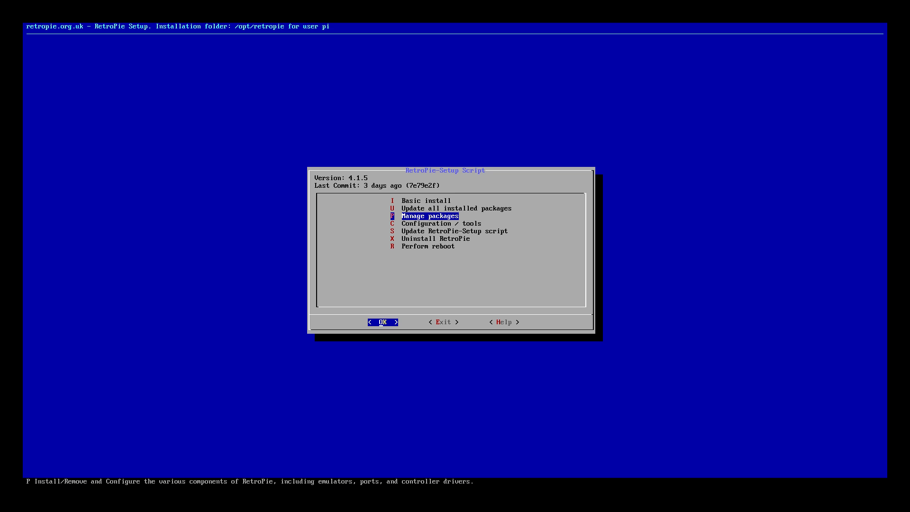
pyautogui.press('Tab')
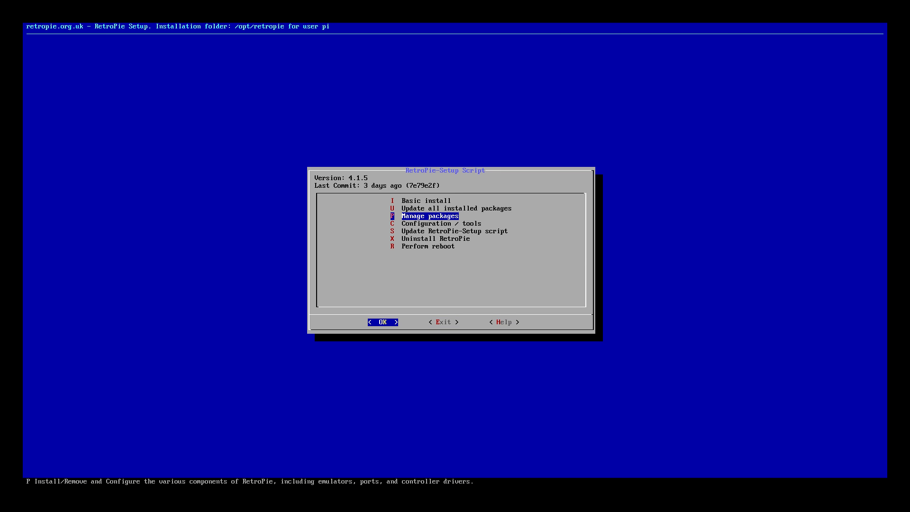
pyautogui.press('Tab')
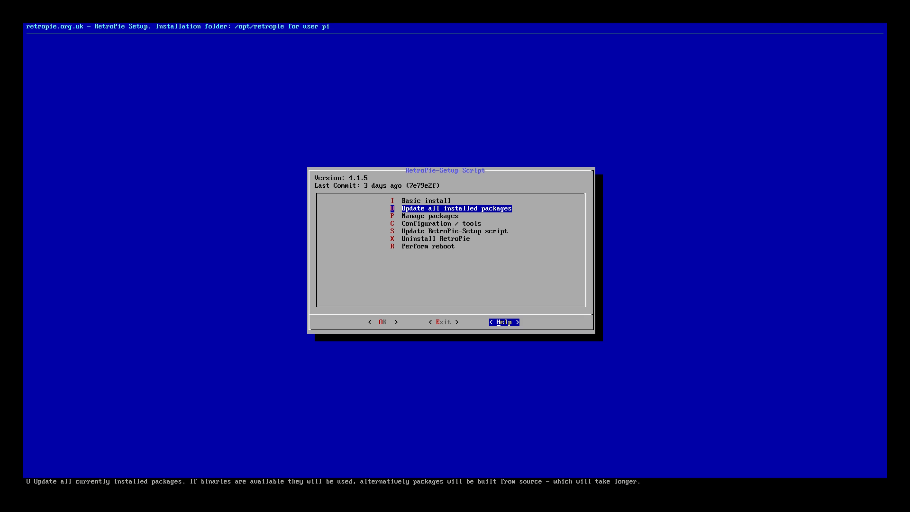
pyautogui.press('Down')
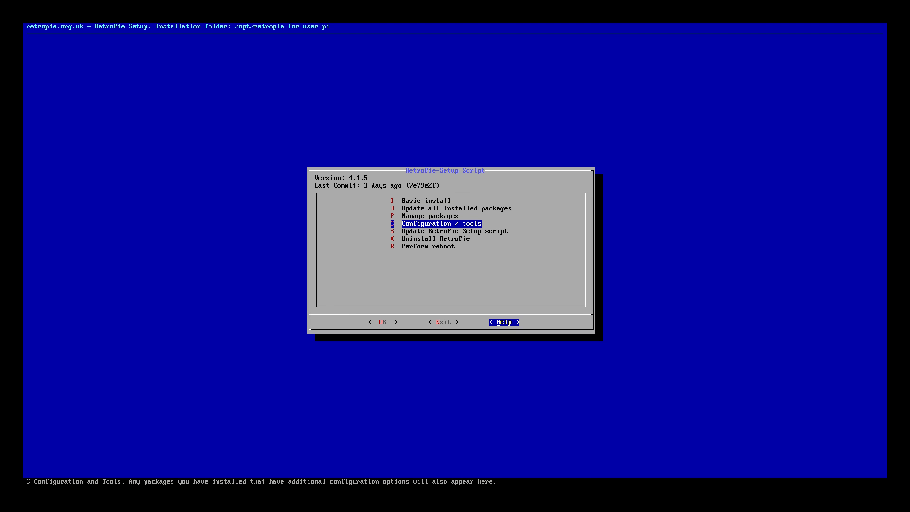
pyautogui.press('Down')
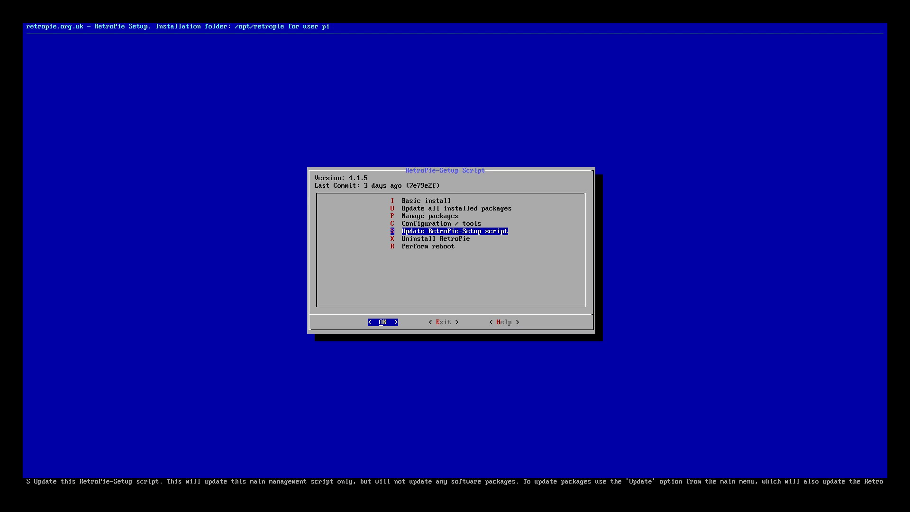
pyautogui.click(382, 322)
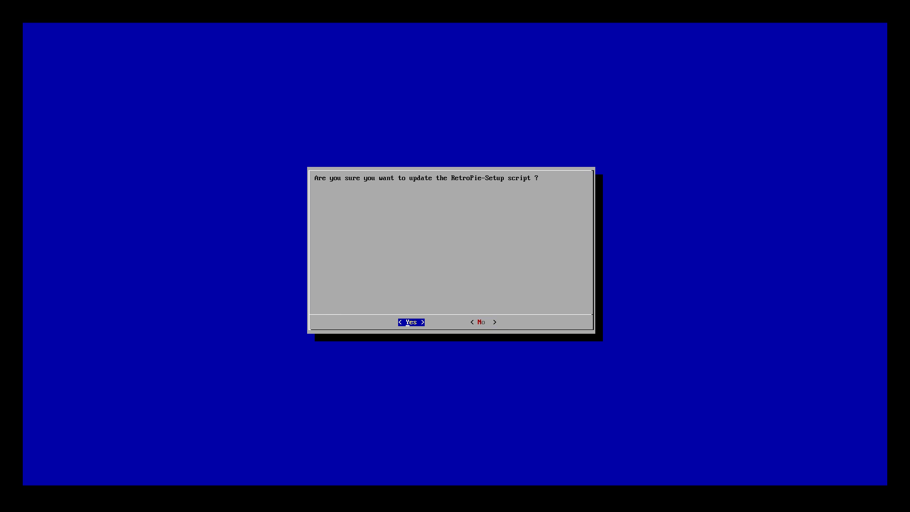
pyautogui.click(411, 322)
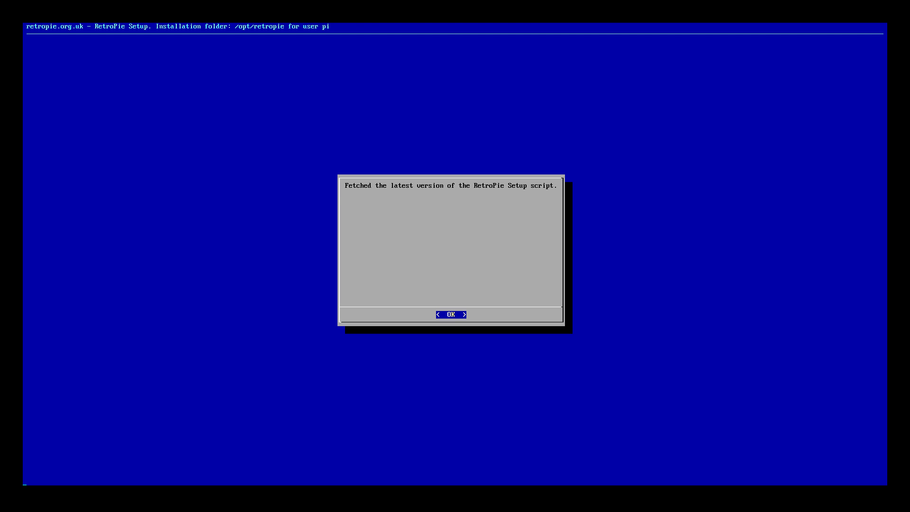
pyautogui.click(451, 314)
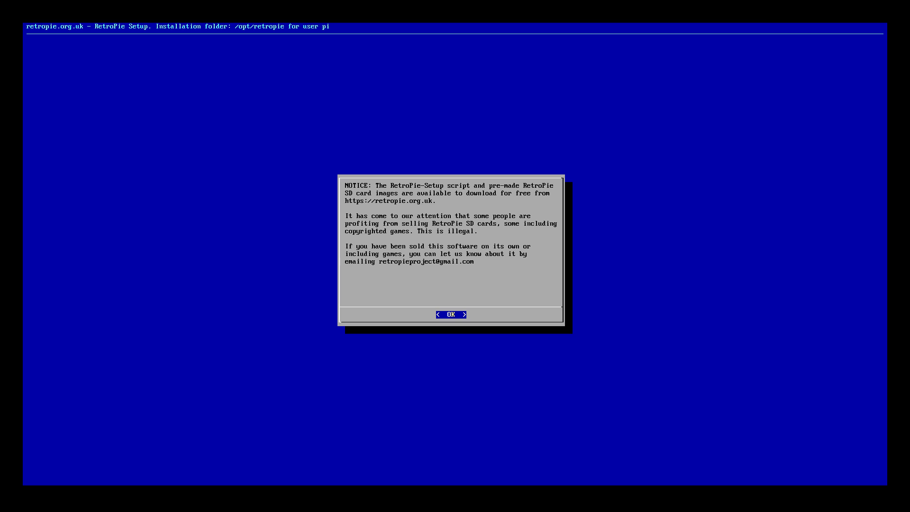
pyautogui.click(451, 314)
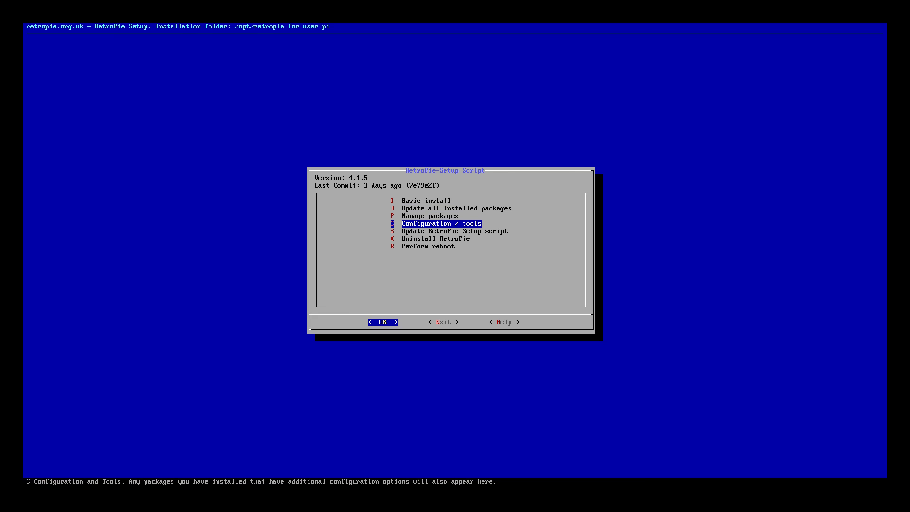
# Step: Go through Configuration / tools and configedit to the neogeo additional RetroArch options
pyautogui.click(383, 321)
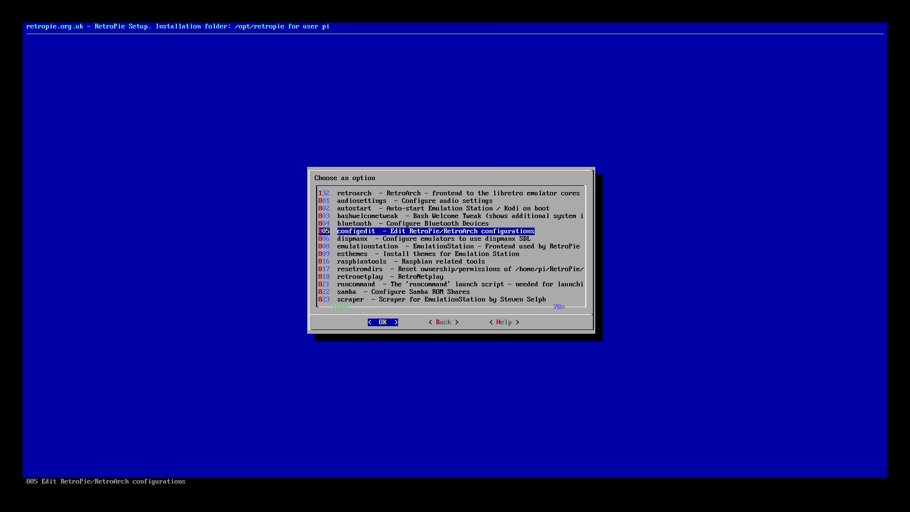
pyautogui.click(383, 322)
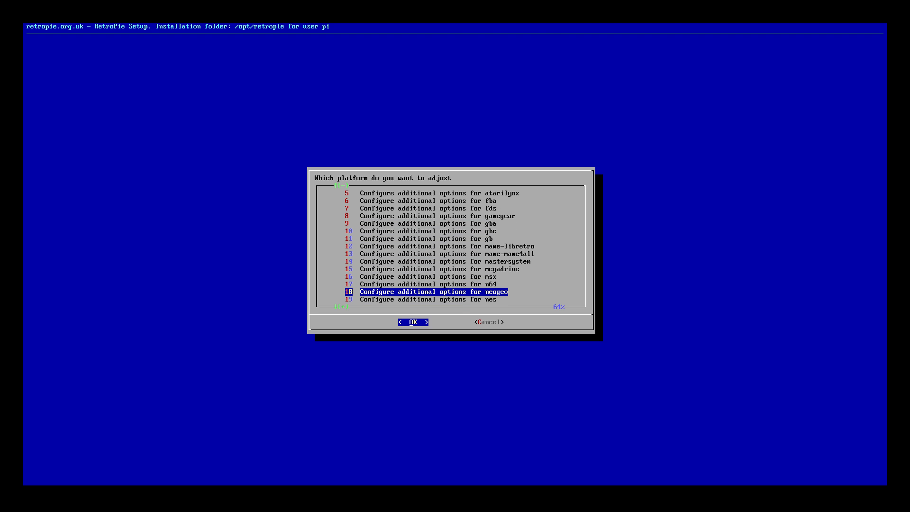
pyautogui.press('Tab')
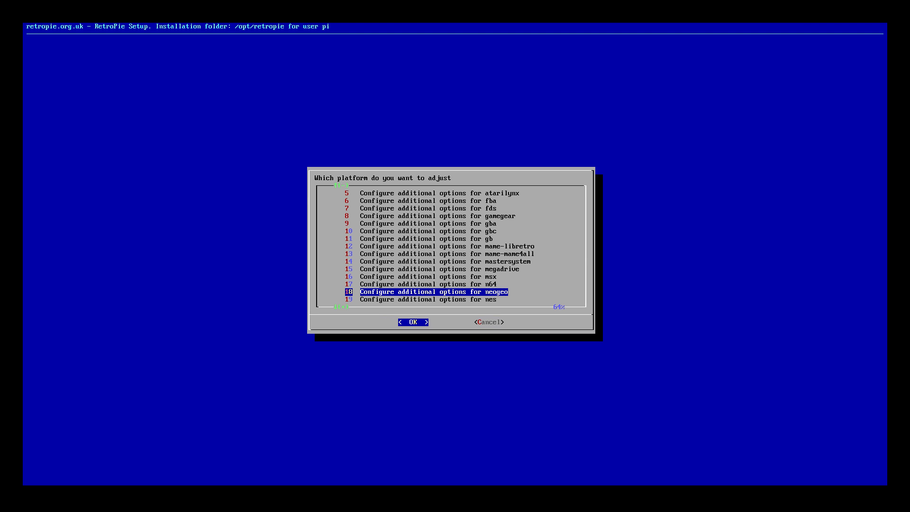
pyautogui.click(413, 322)
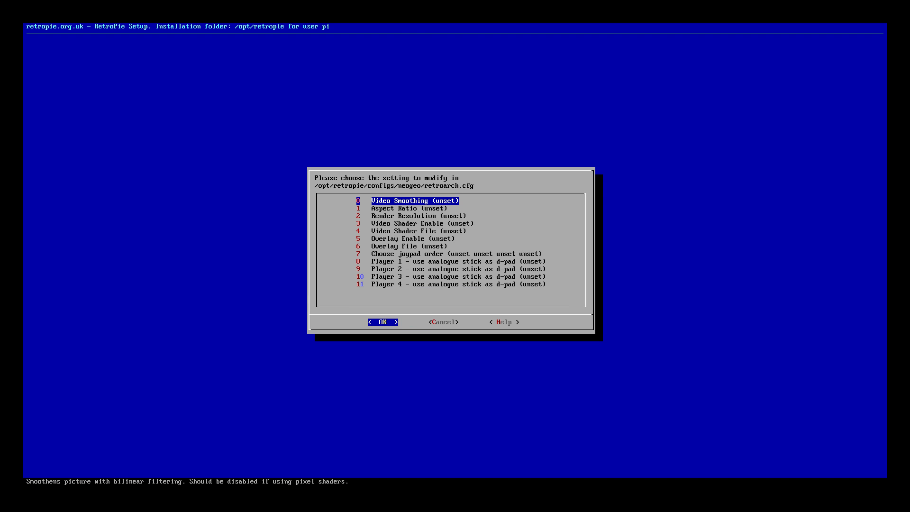
# Step: Leave neogeo Video Smoothing, Aspect Ratio and Render Resolution unset, then open Video Shader Enable
pyautogui.click(383, 321)
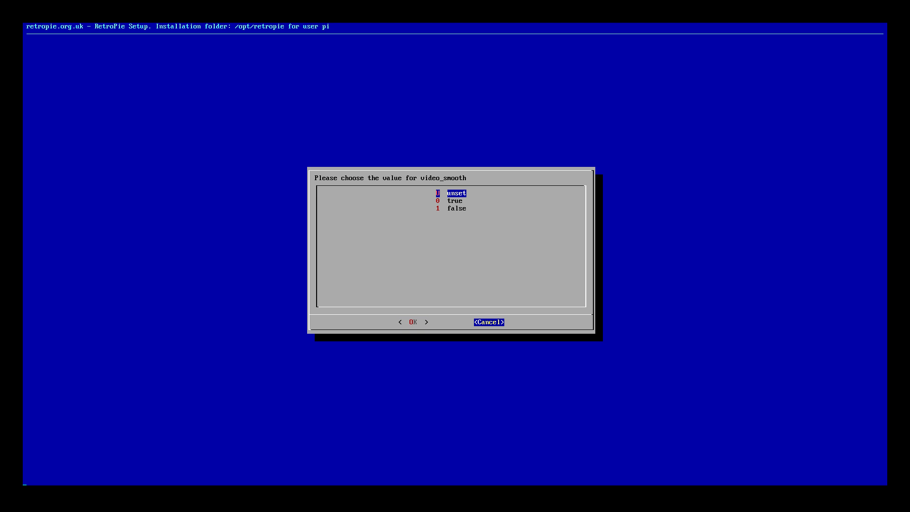
pyautogui.click(489, 322)
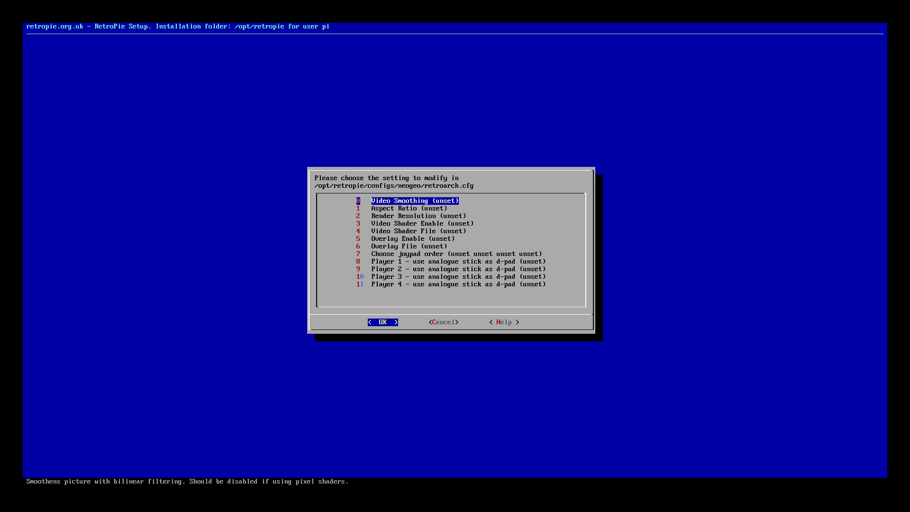
pyautogui.press('Down')
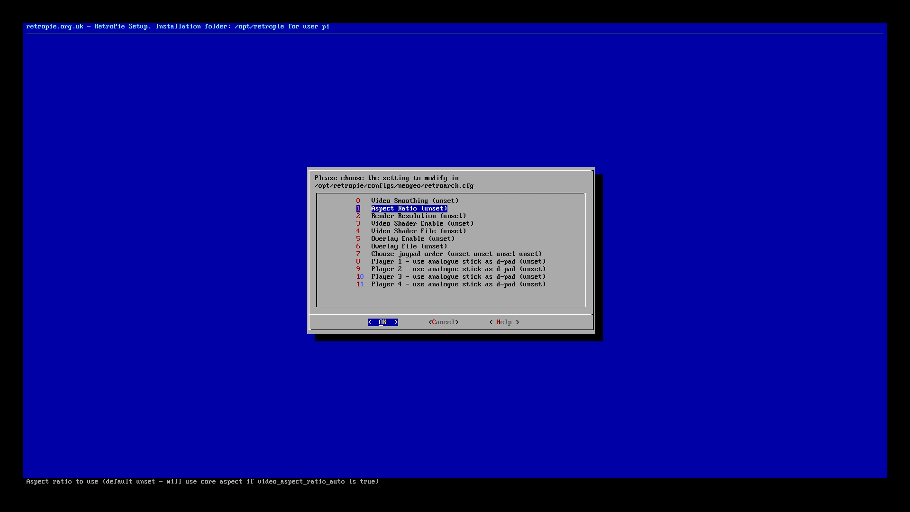
pyautogui.click(383, 322)
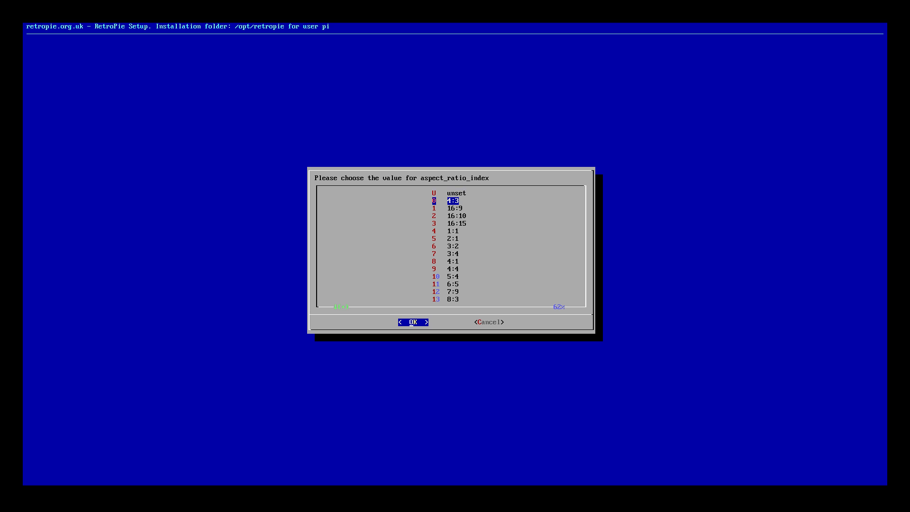
pyautogui.press('Down')
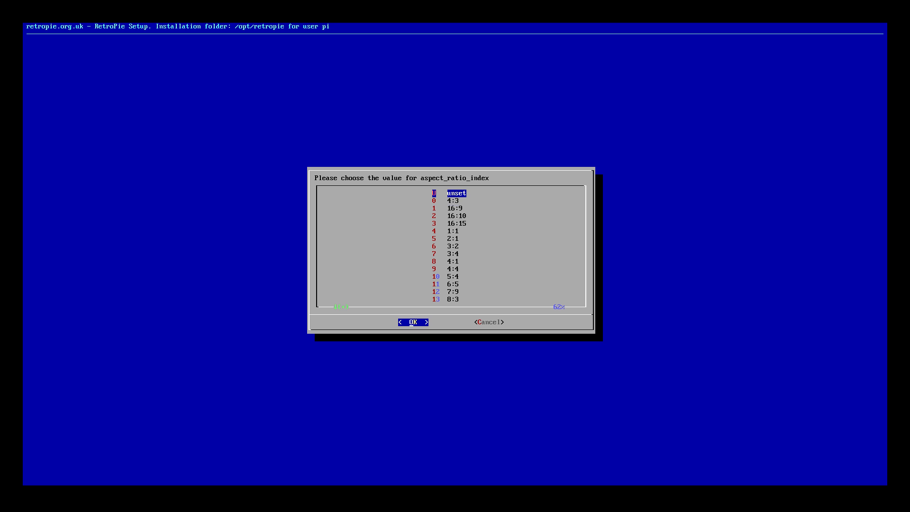
pyautogui.press('Tab')
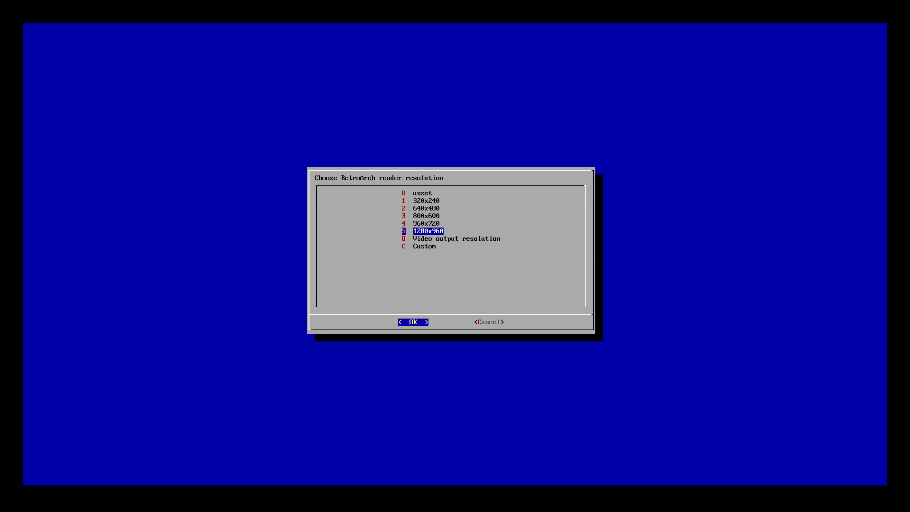
pyautogui.press('Tab')
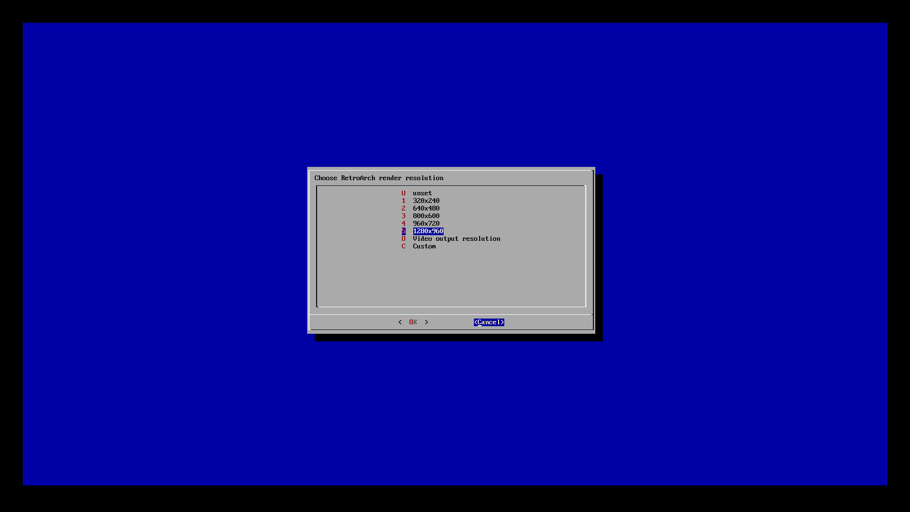
pyautogui.click(489, 322)
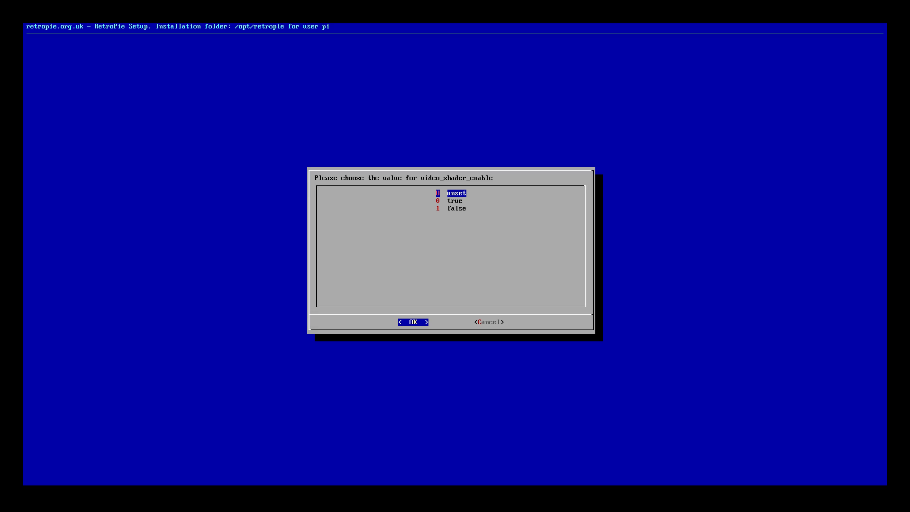
# Step: Set Neo Geo Video Shader Enable to true and shader file crt-pi-curvature.glslp
pyautogui.click(413, 321)
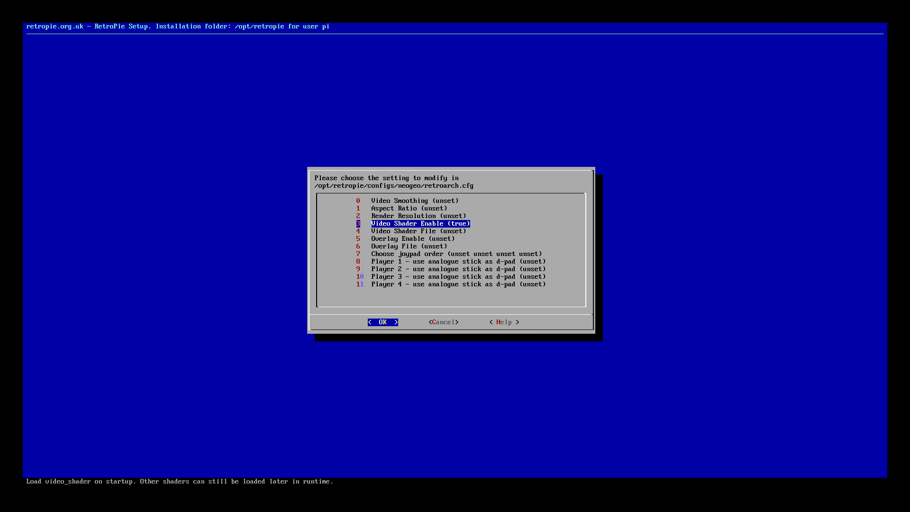
pyautogui.press('Down')
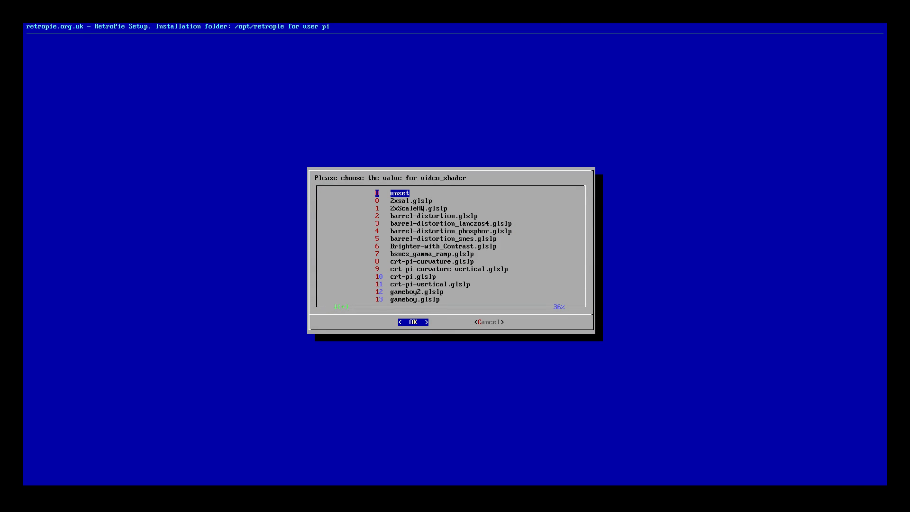
pyautogui.press('Down')
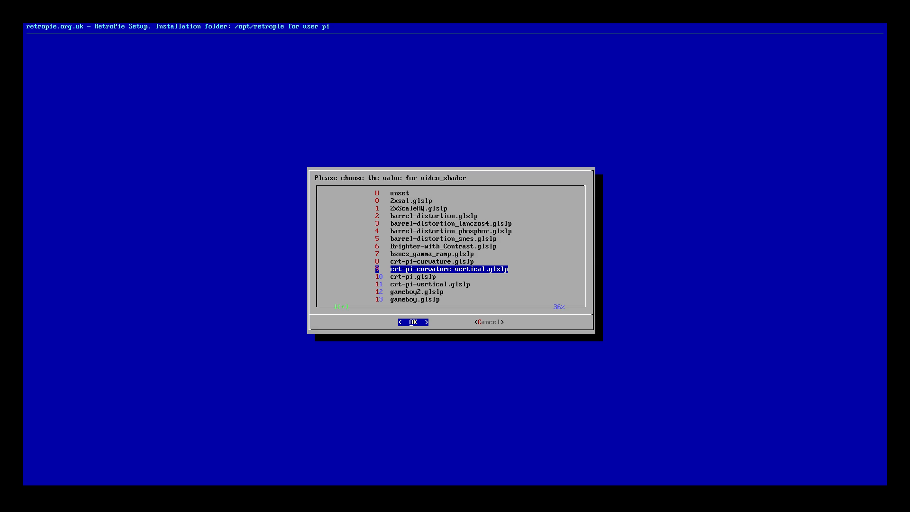
pyautogui.press('Up')
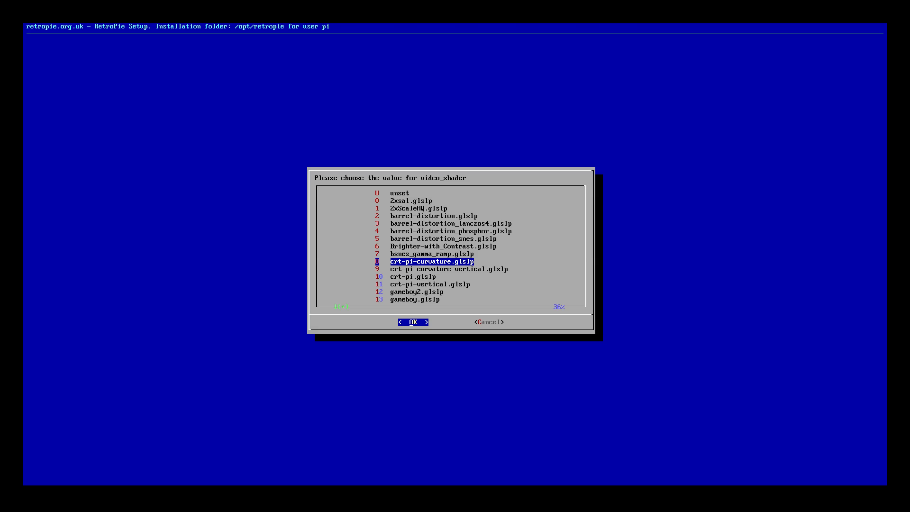
pyautogui.click(413, 322)
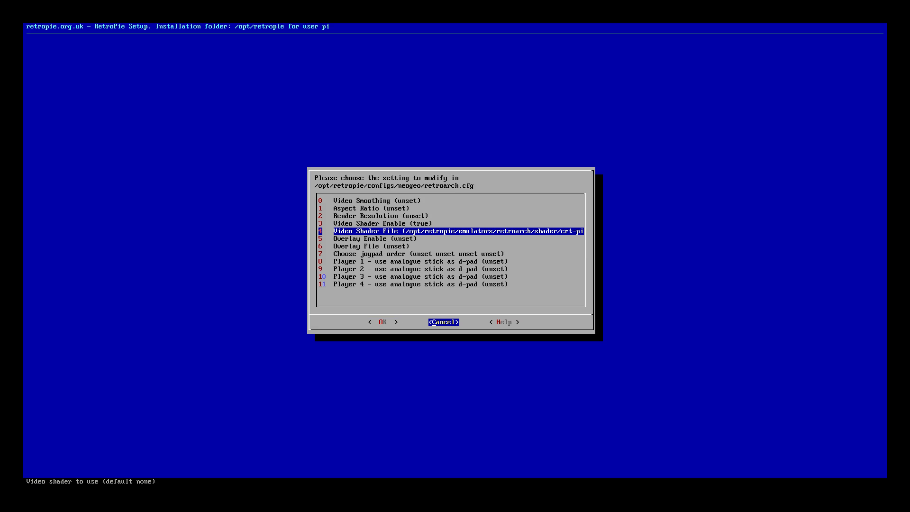
pyautogui.click(443, 322)
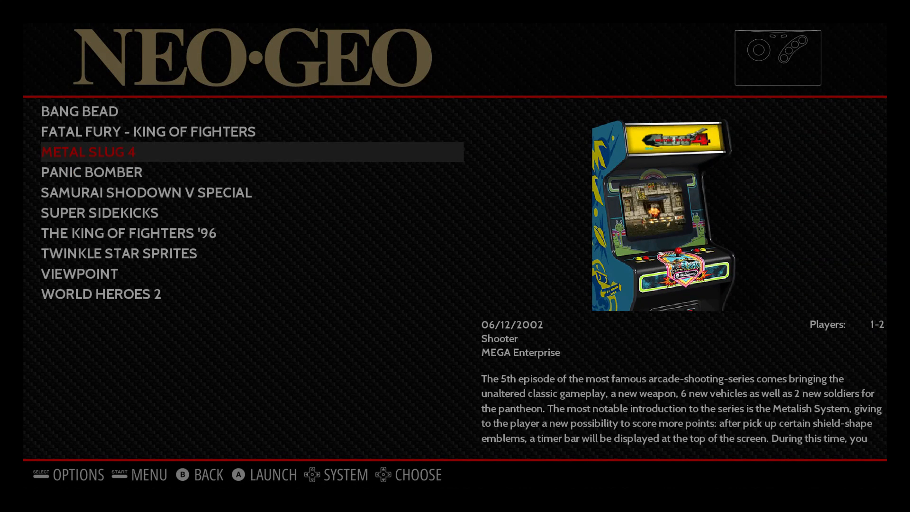
pyautogui.click(240, 475)
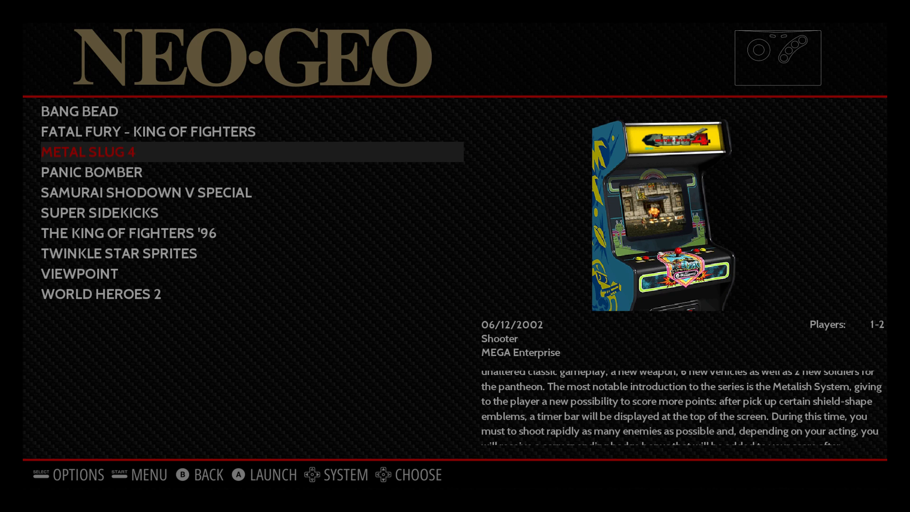
pyautogui.scroll(-3)
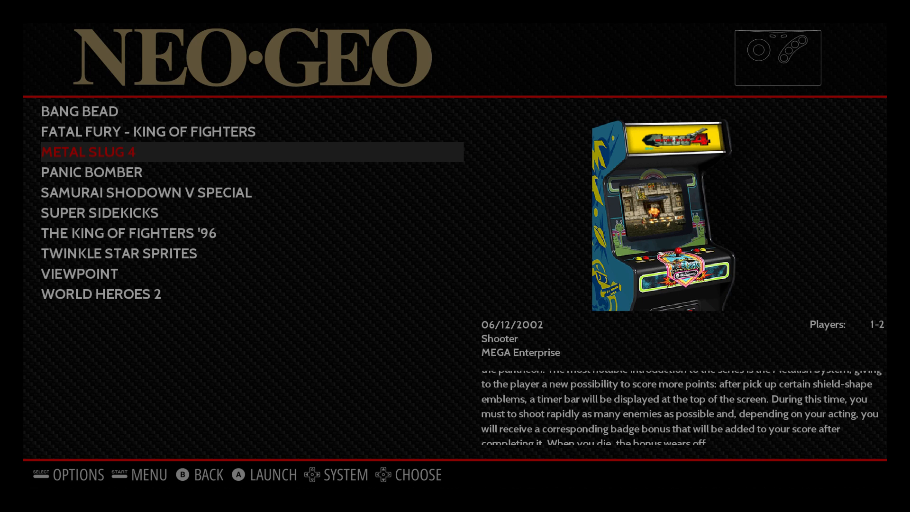